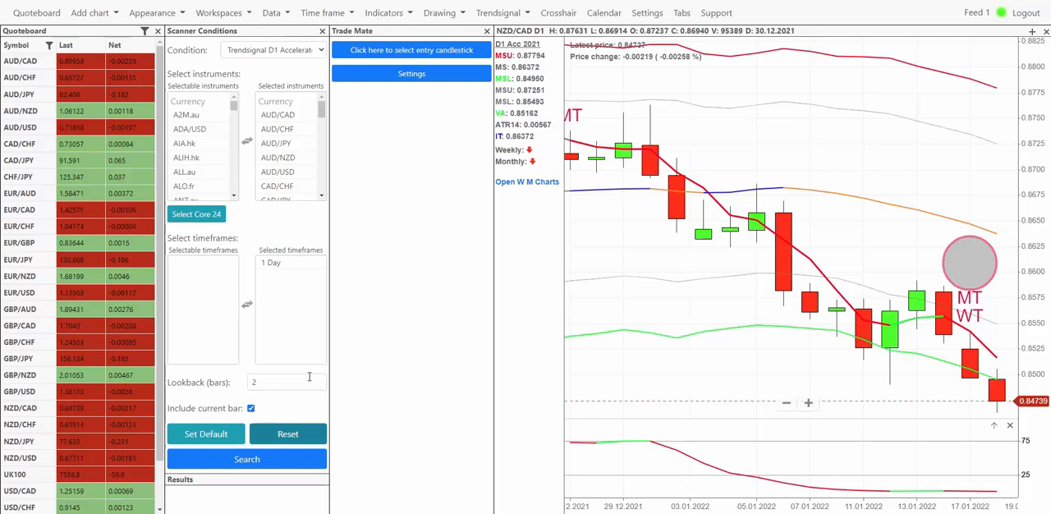
- Run the scanner over the selected instruments to list daily matches such as AUD/USD, Bund and Copper
left_click(284, 115)
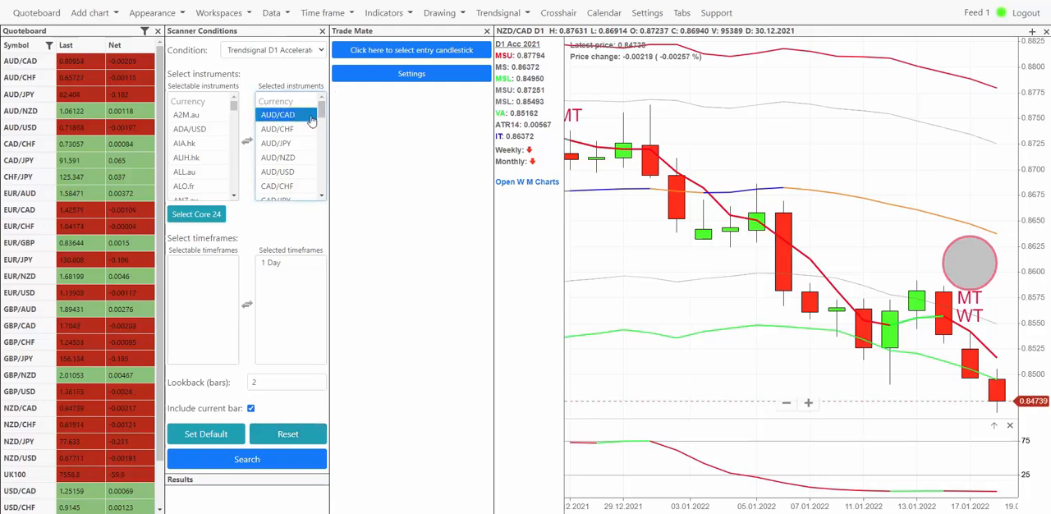
left_click(271, 262)
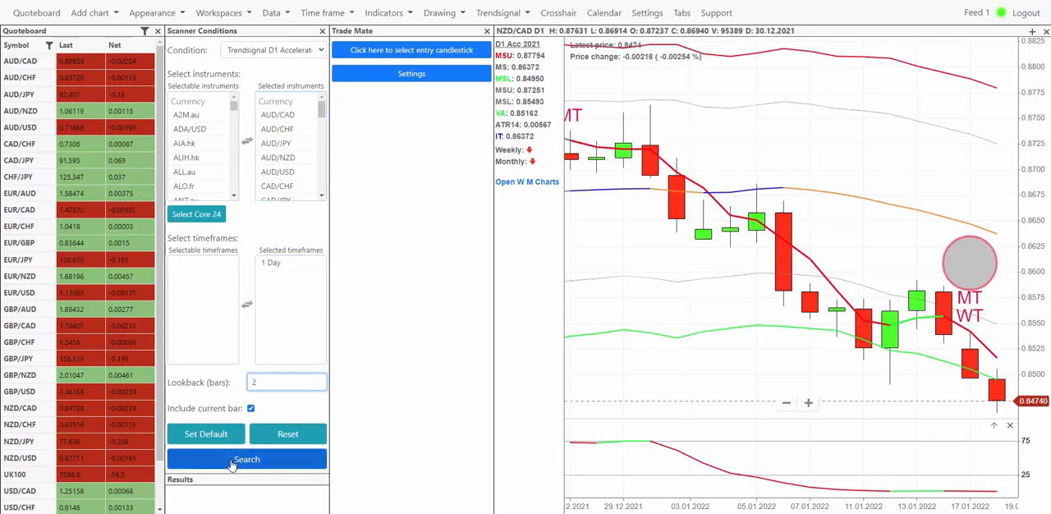
left_click(246, 458)
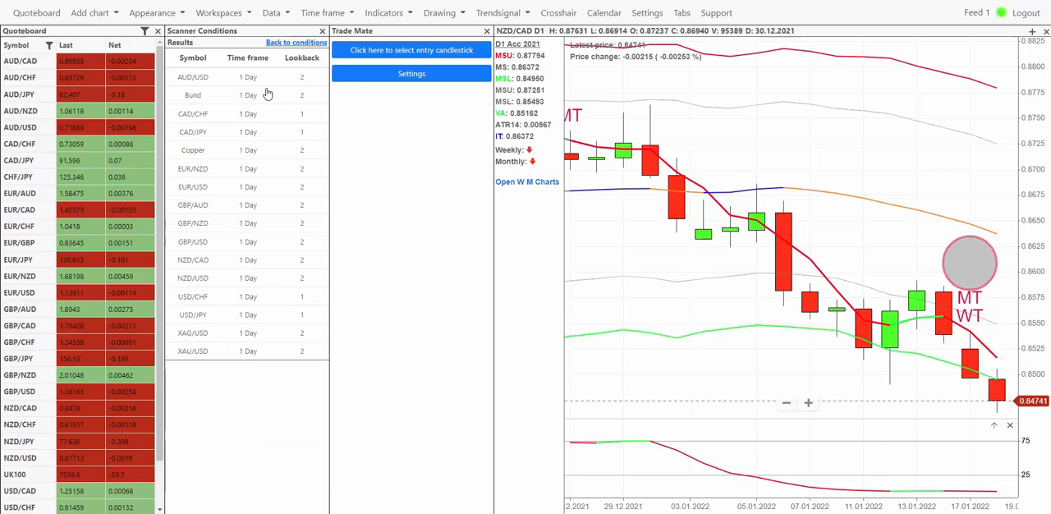
mouse_move(271, 94)
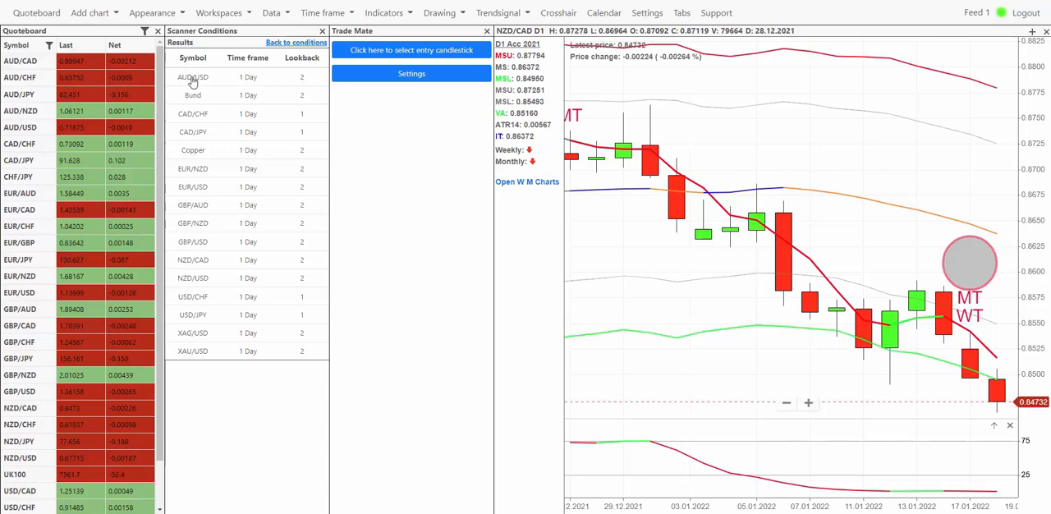
- Load the AUD/USD D1 chart from the scanner results list
left_click(194, 76)
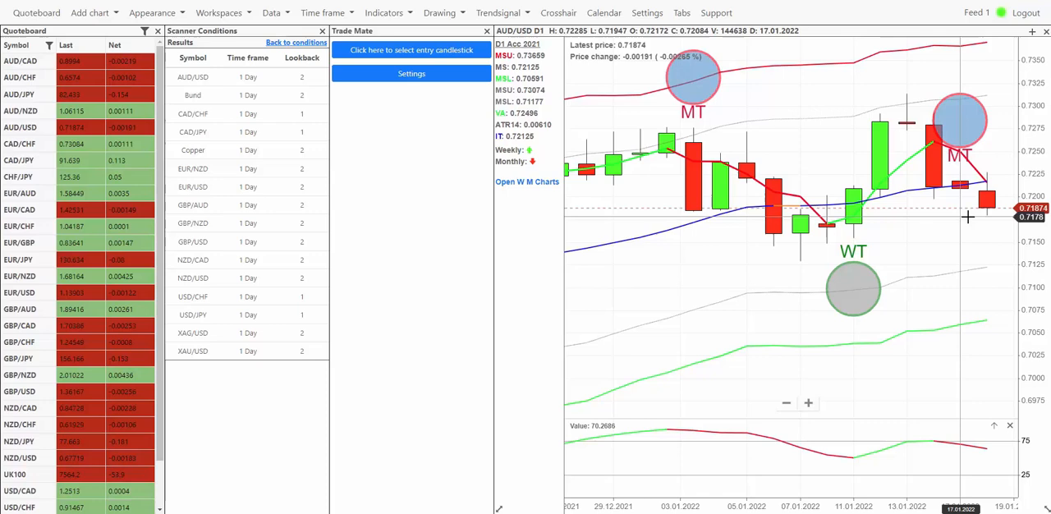
mouse_move(923, 227)
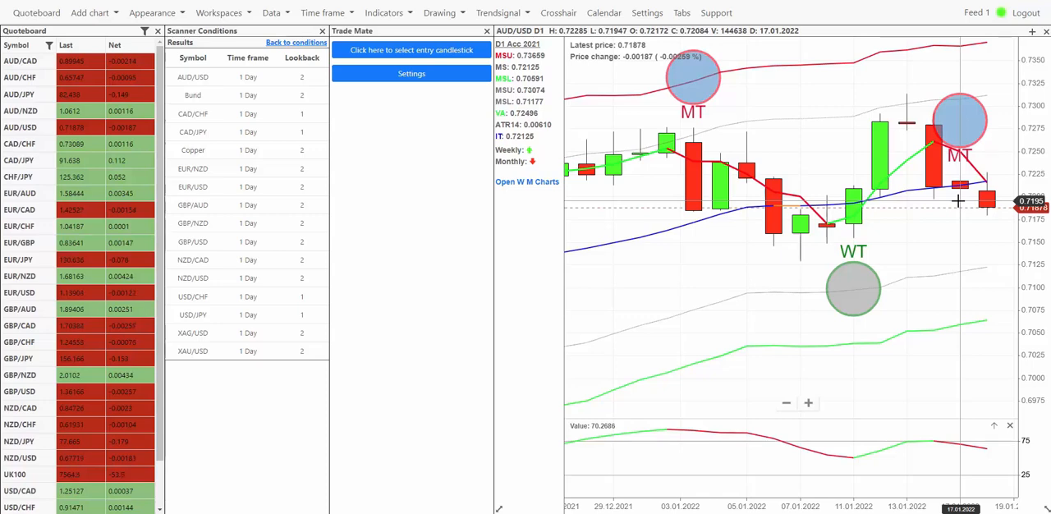
mouse_move(926, 203)
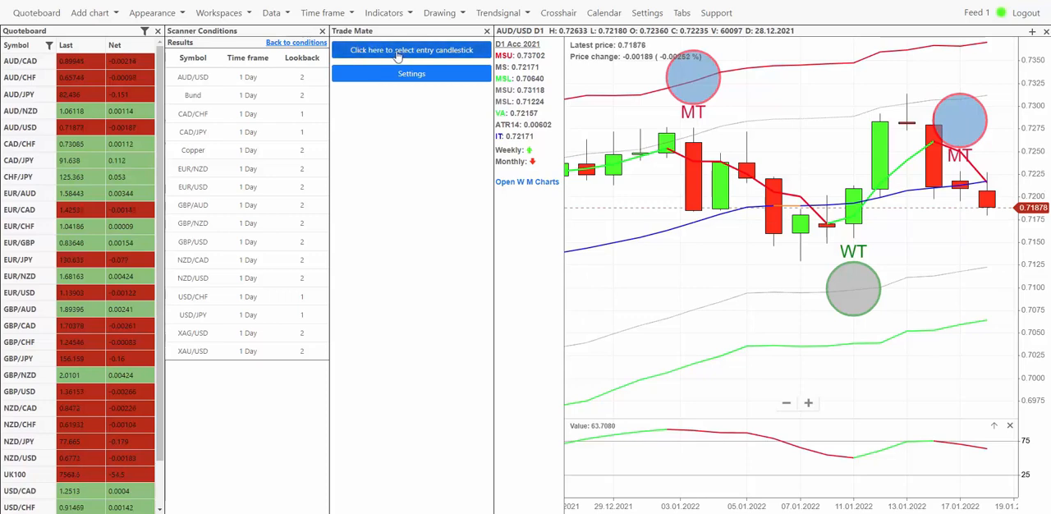
- Begin the AUD/USD Trade Mate plan by choosing the 17.01.2022 entry candlestick
left_click(412, 50)
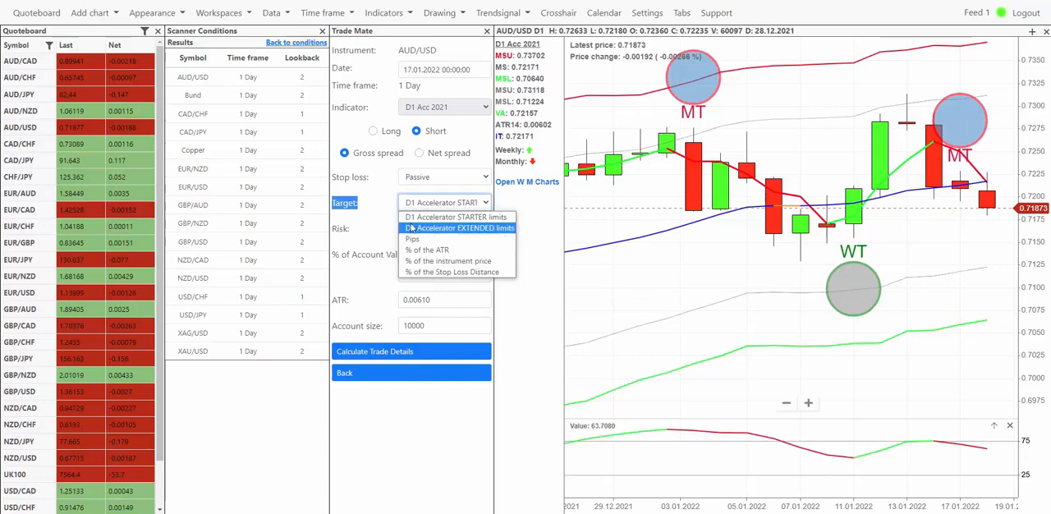
mouse_move(457, 217)
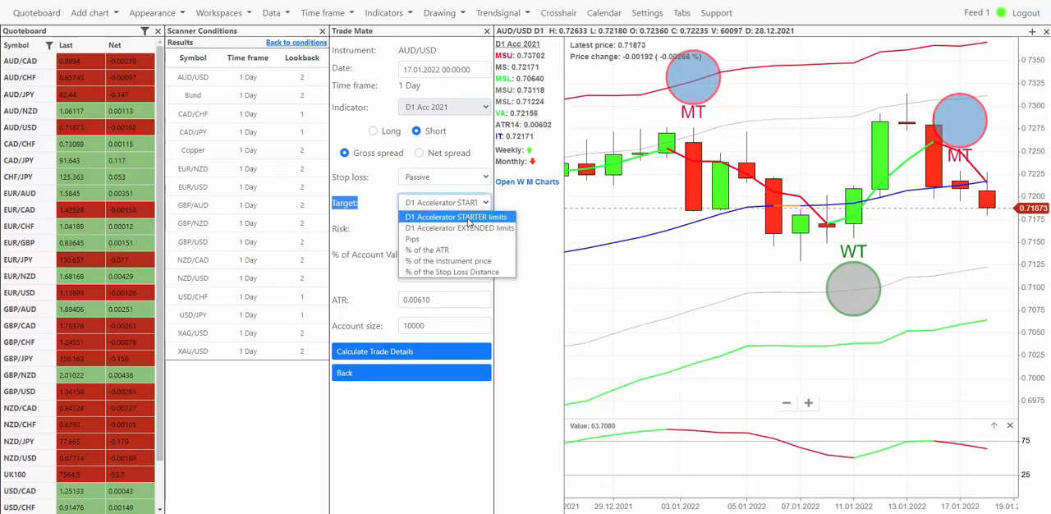
mouse_move(457, 226)
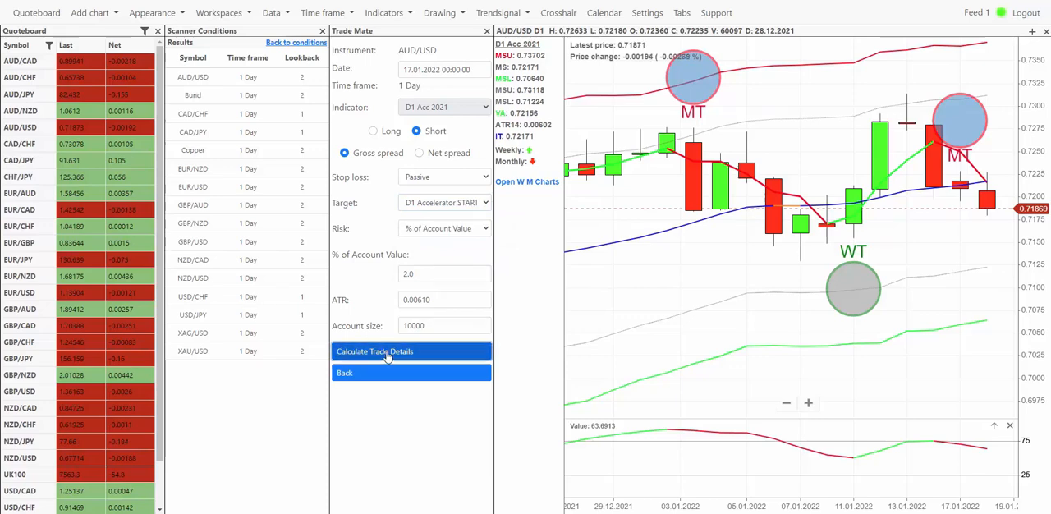
- Calculate the AUD/USD short (stop 0.73135, target 0.71784, stake 1.902) and select the take-profit value
left_click(411, 351)
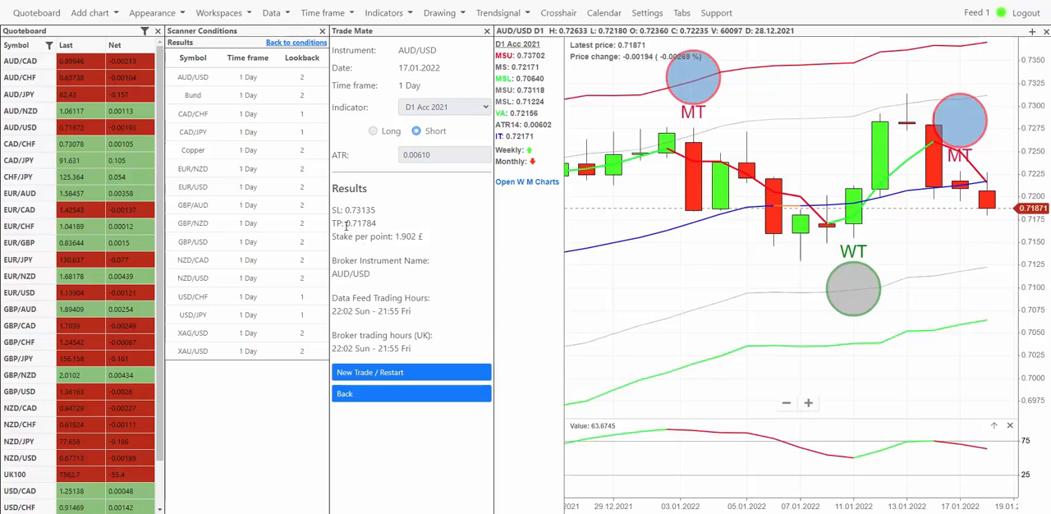
double_click(355, 223)
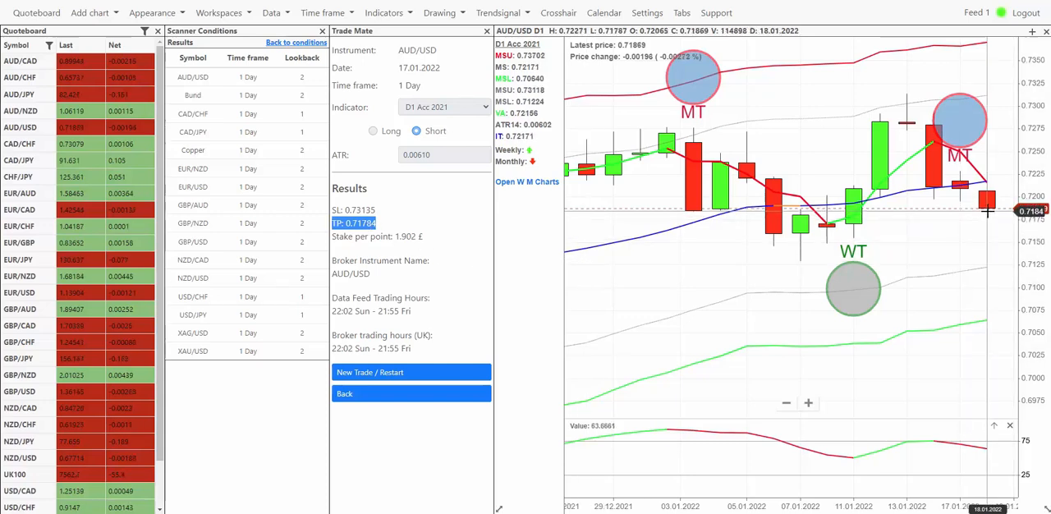
mouse_move(966, 222)
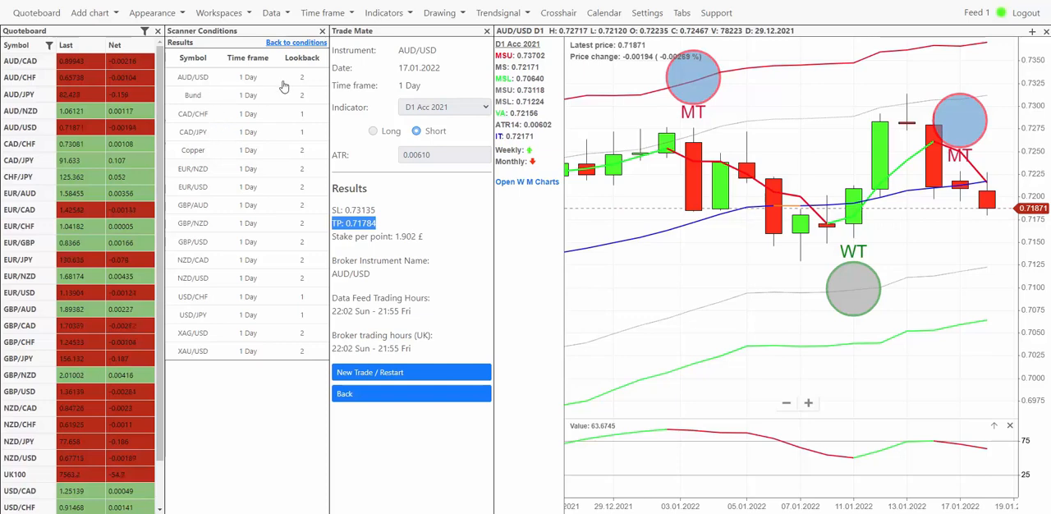
mouse_move(308, 173)
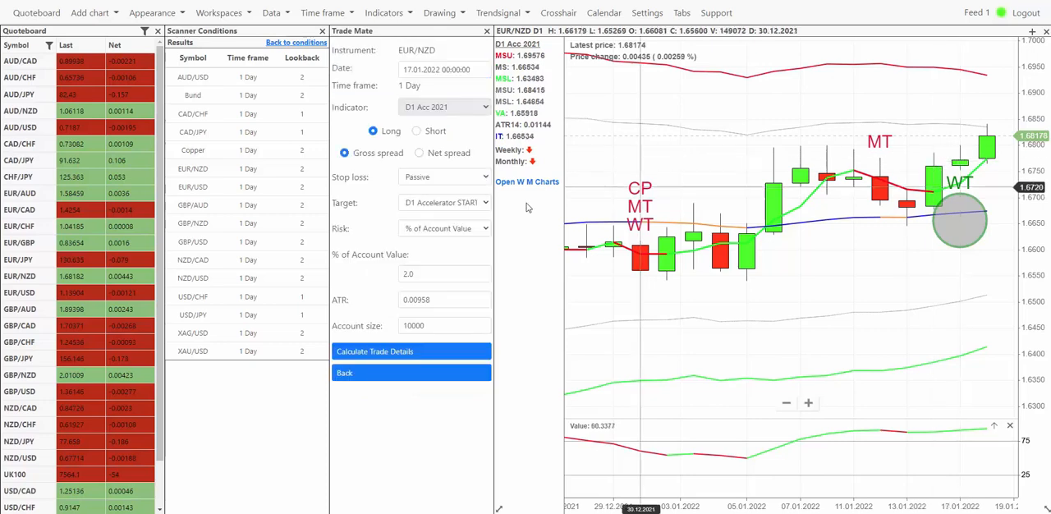
- Calculate the EUR/NZD trade details, leaving stop, target and stake blank
left_click(410, 352)
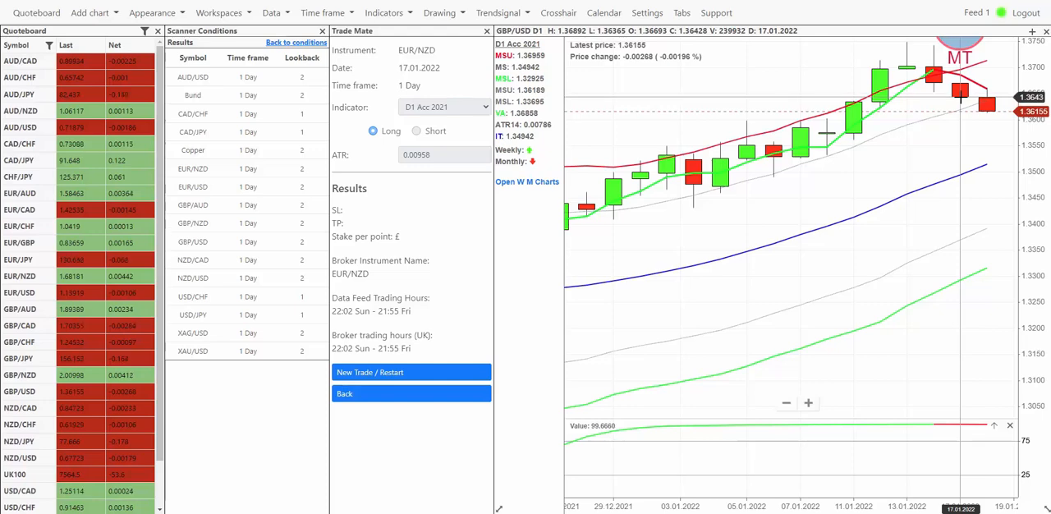
- Restart Trade Mate for a new trade and begin selecting the entry candlestick on the chart
left_click(410, 371)
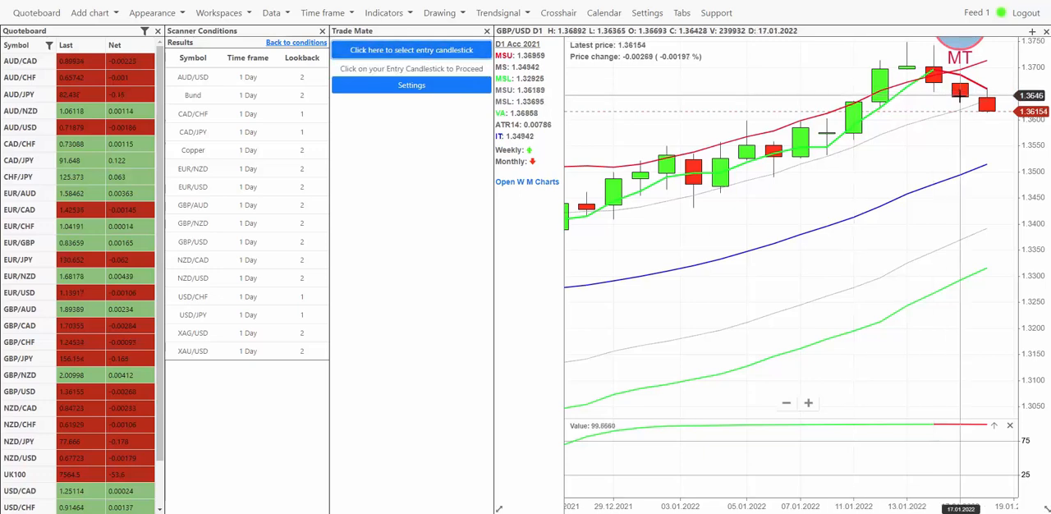
left_click(410, 49)
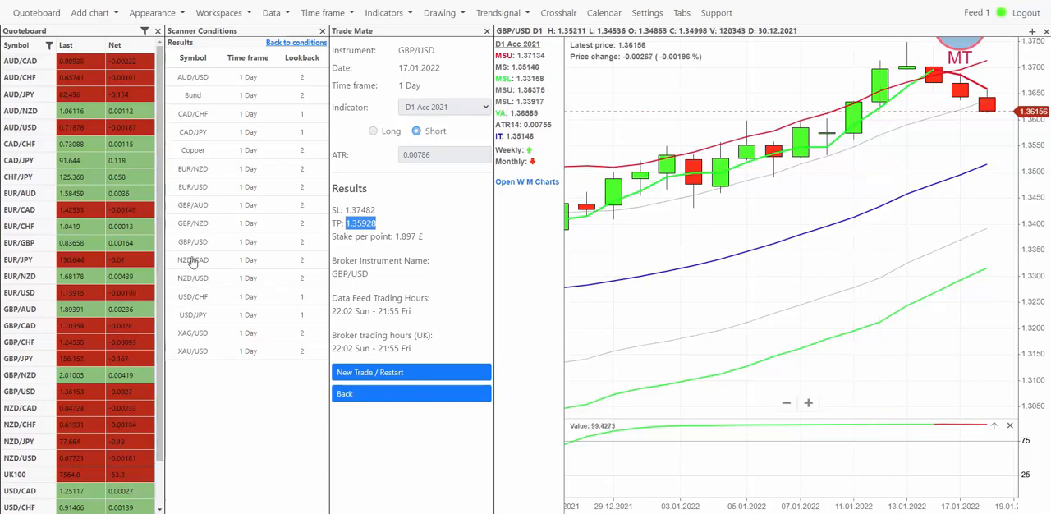
- Load the NZD/CAD daily chart from the scanner results
left_click(192, 260)
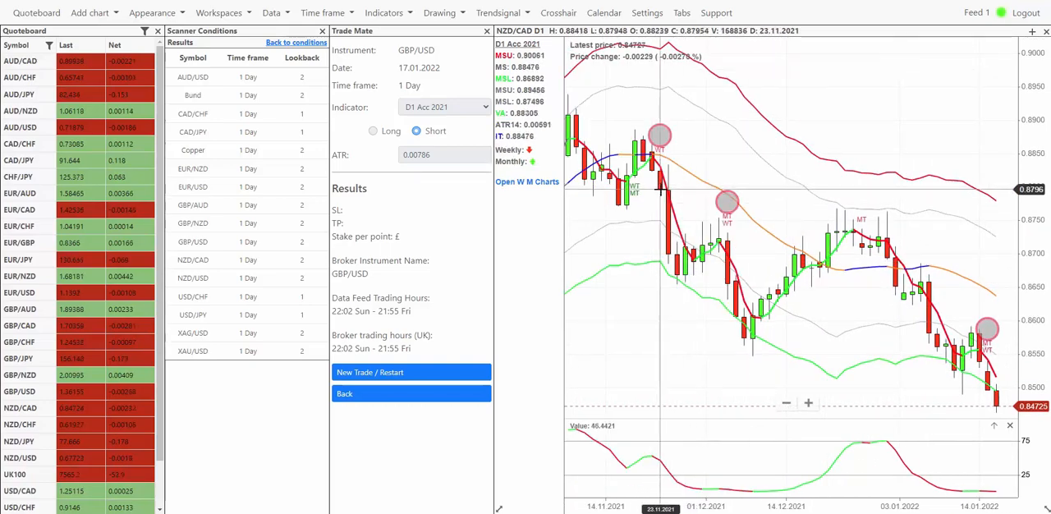
mouse_move(886, 282)
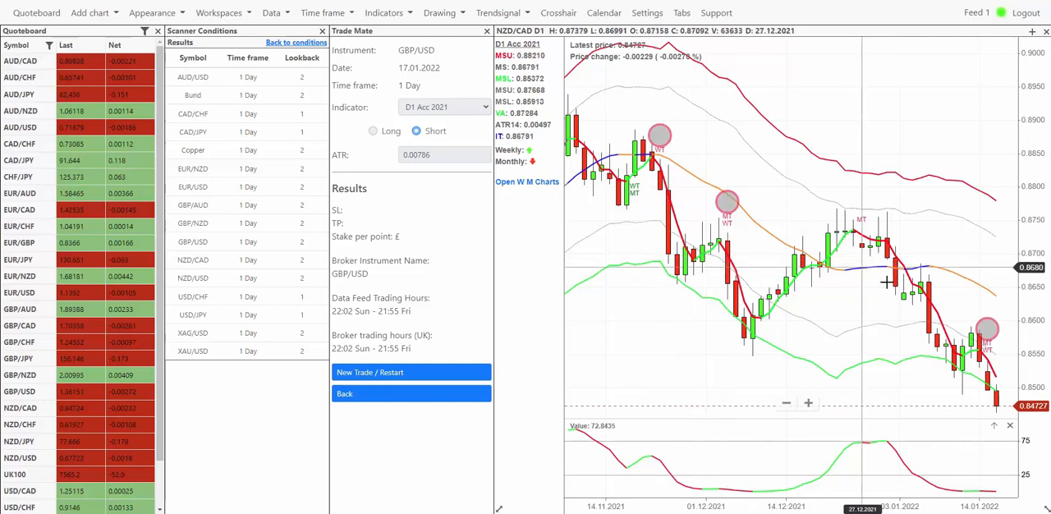
mouse_move(968, 377)
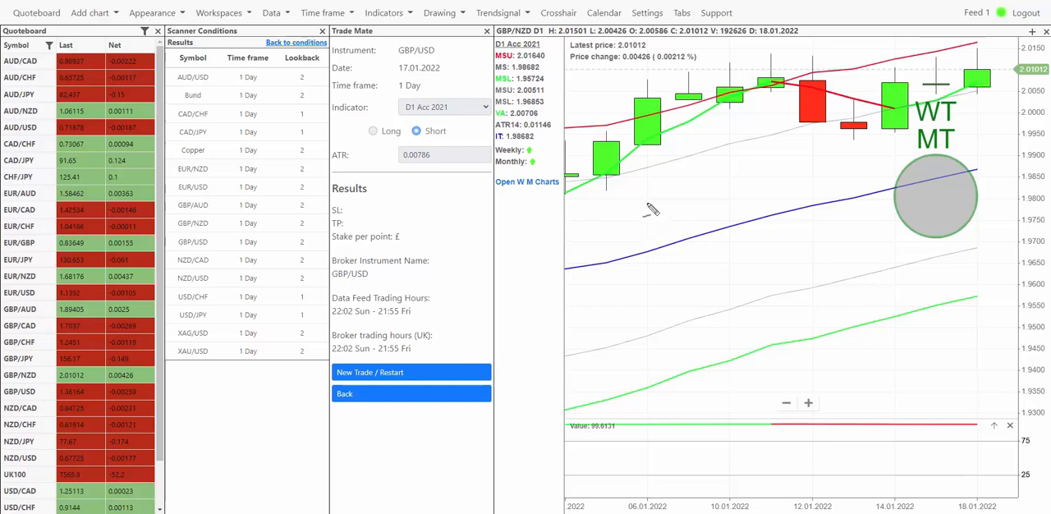
mouse_move(683, 203)
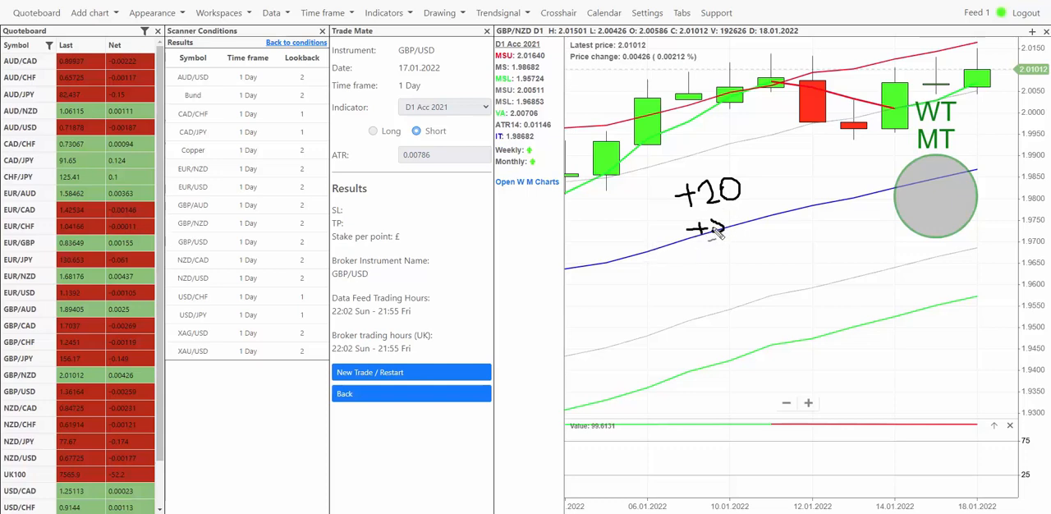
- Handwrite the +50 pip entry with a tick and underline the pip column before the total
left_click_drag(698, 226, 775, 217)
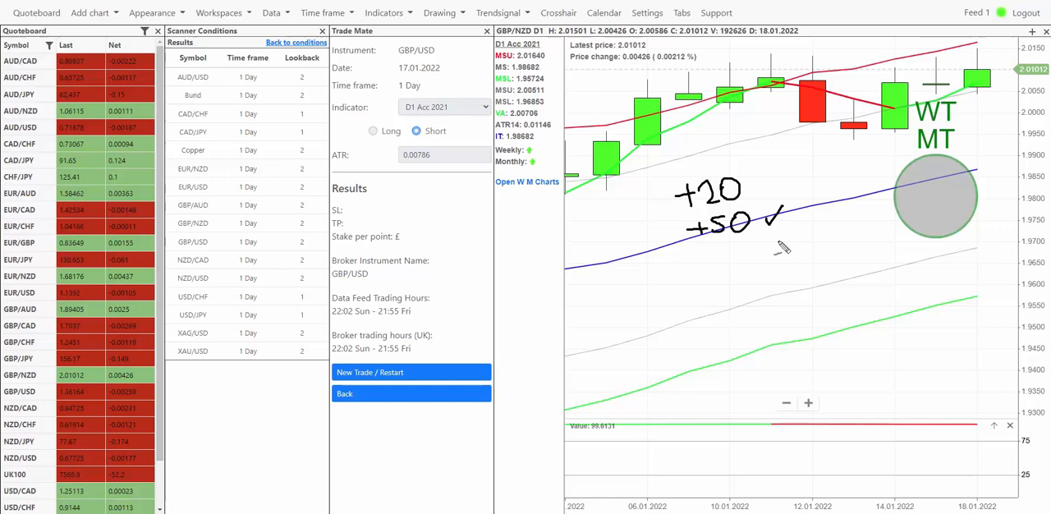
mouse_move(702, 259)
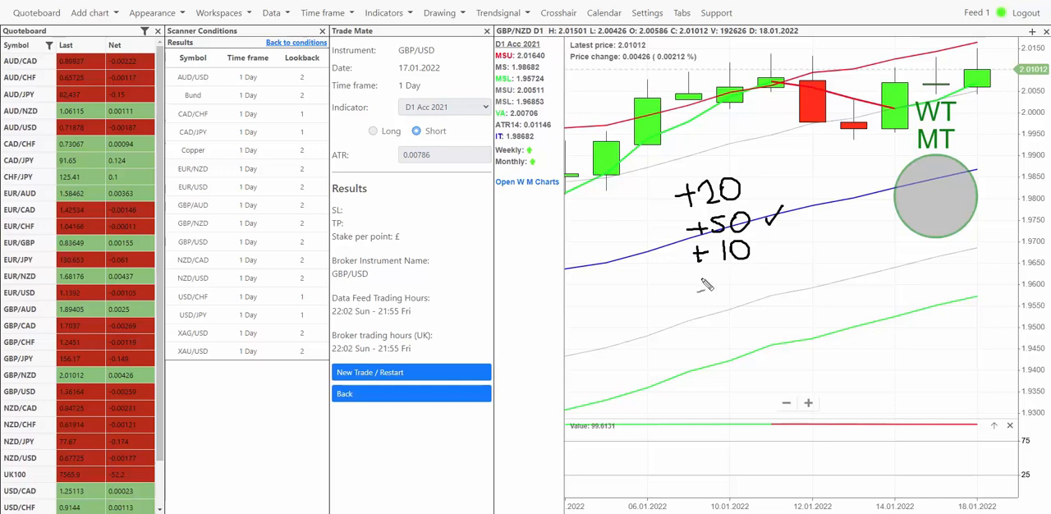
mouse_move(699, 292)
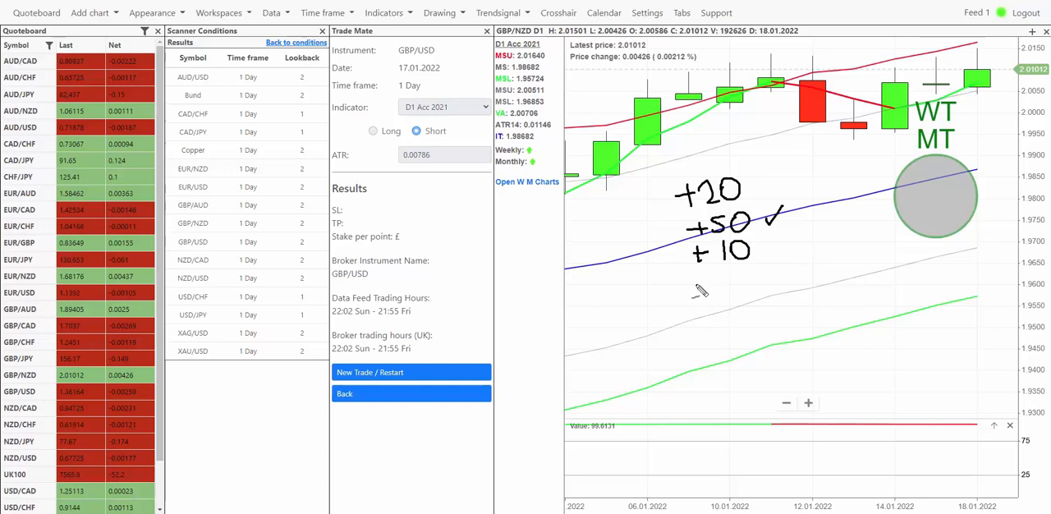
mouse_move(701, 287)
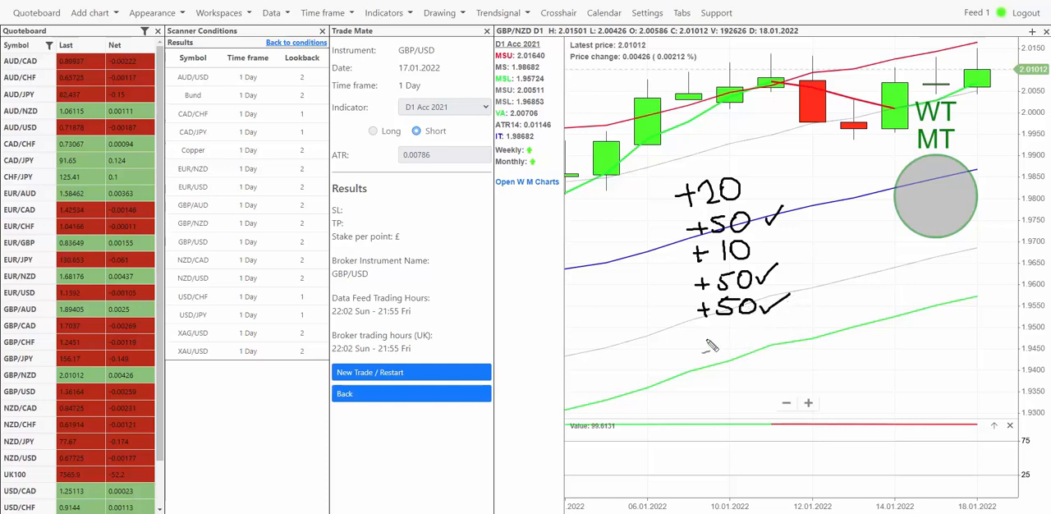
mouse_move(709, 336)
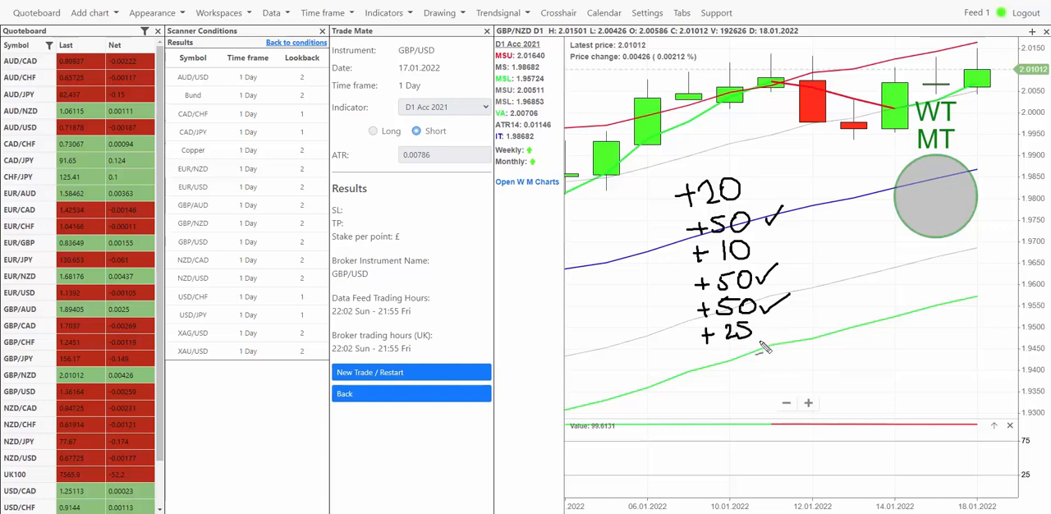
mouse_move(712, 368)
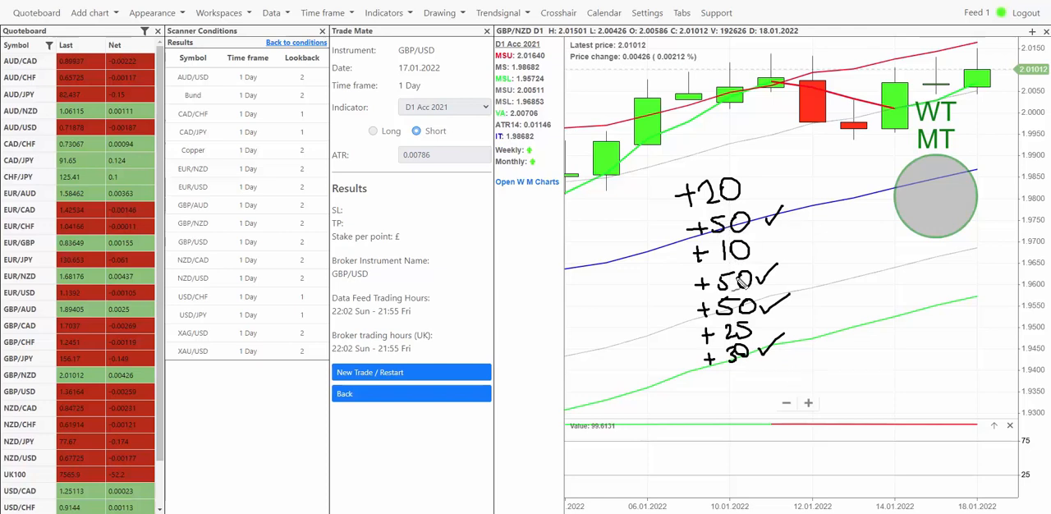
mouse_move(764, 402)
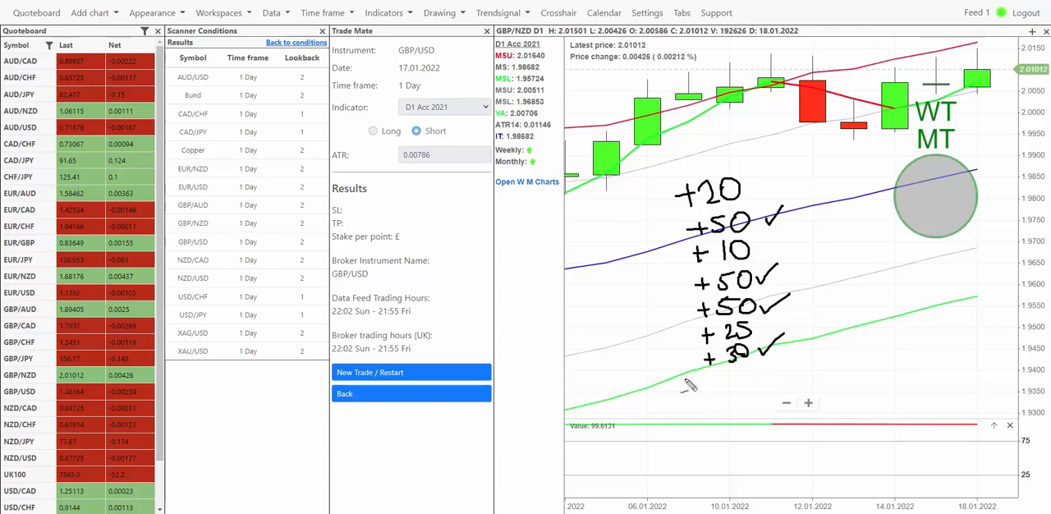
left_click_drag(714, 394, 759, 394)
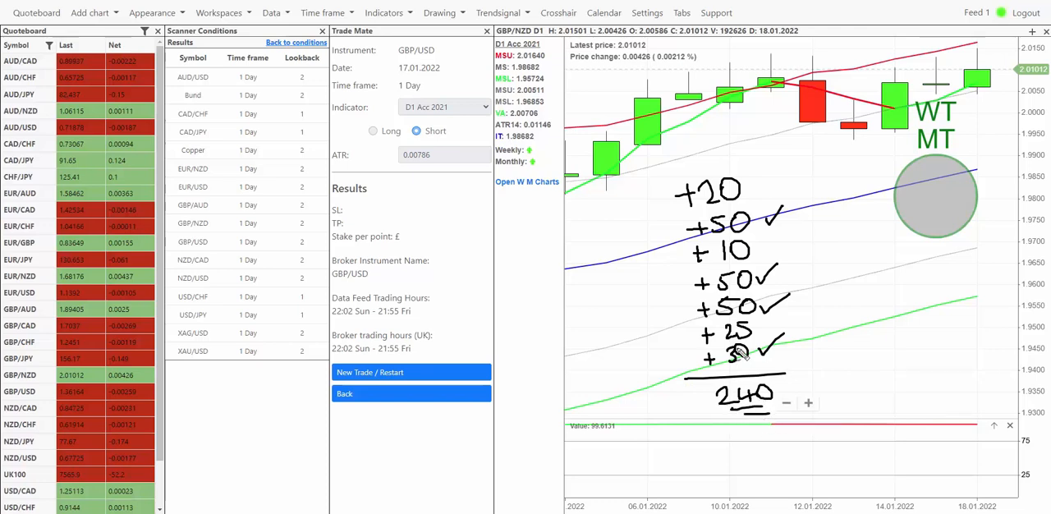
mouse_move(754, 370)
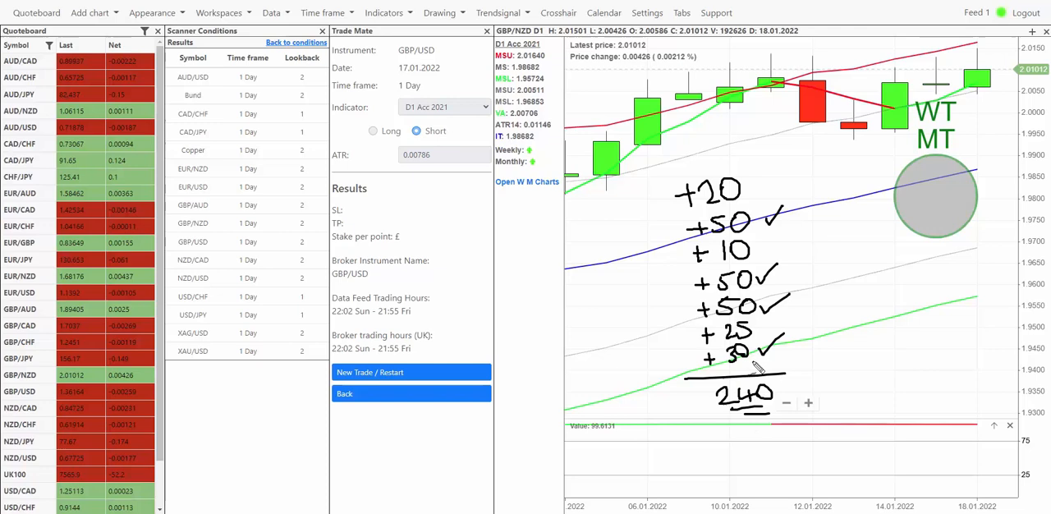
mouse_move(804, 337)
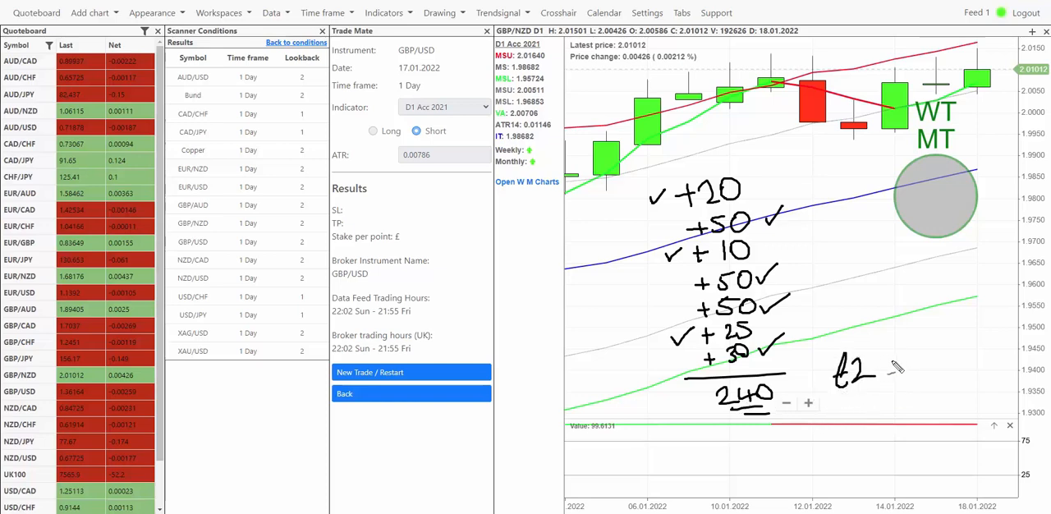
- Handwrite the '£2 = £' profit conversion beside the 240 total
left_click_drag(887, 361, 952, 362)
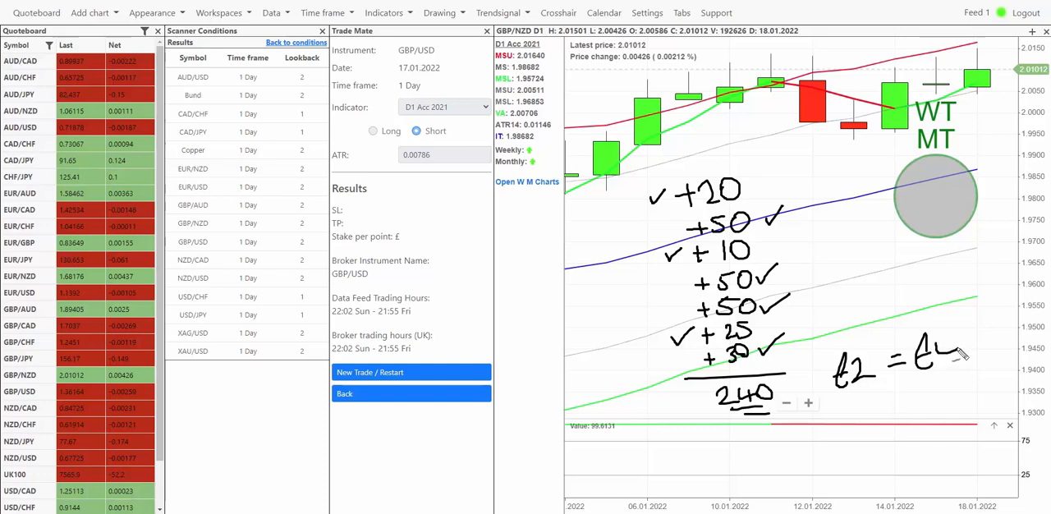